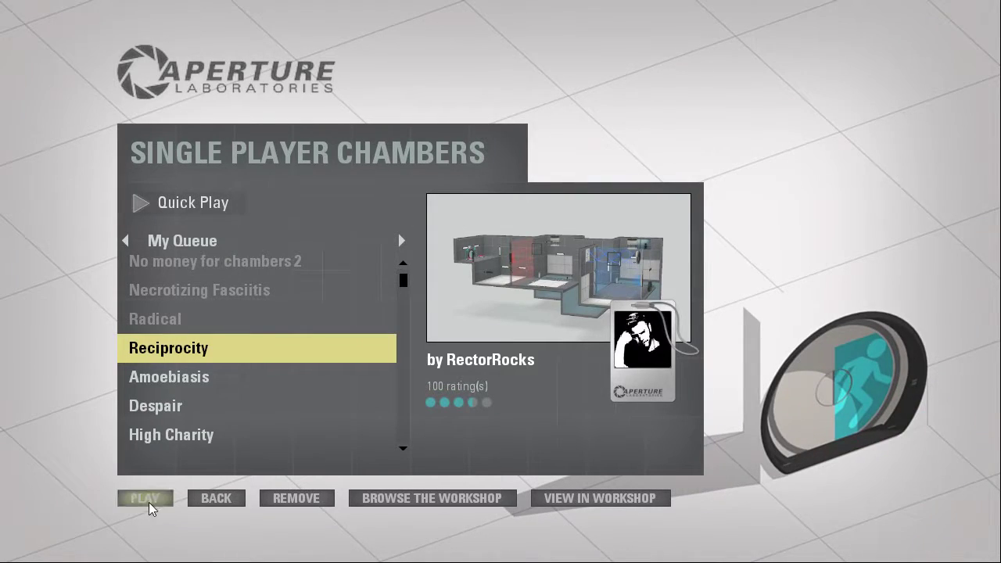
Play Reciprocity by RectorRocks from My Queue in Single Player Chambers
left_click(144, 498)
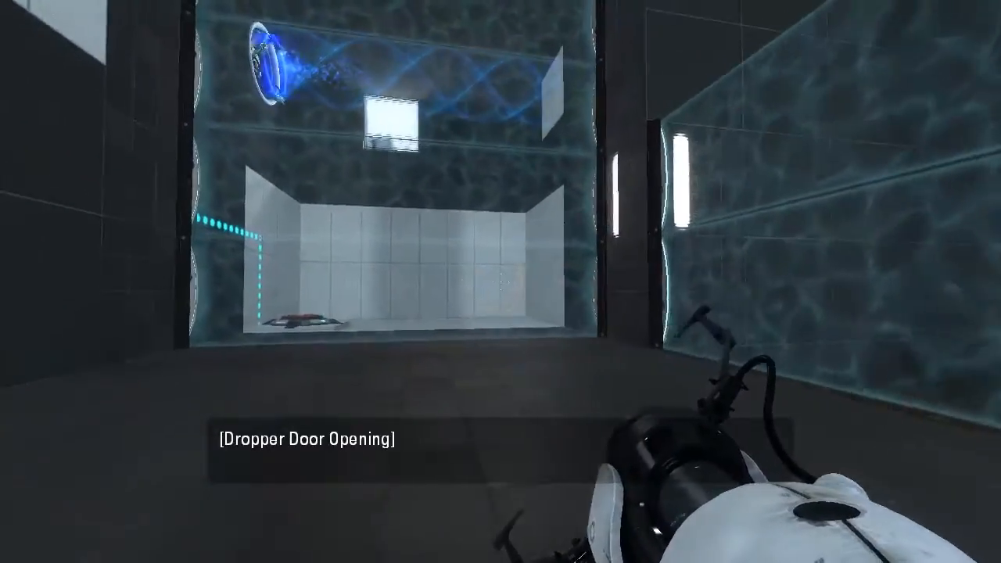
mouse_move(500, 281)
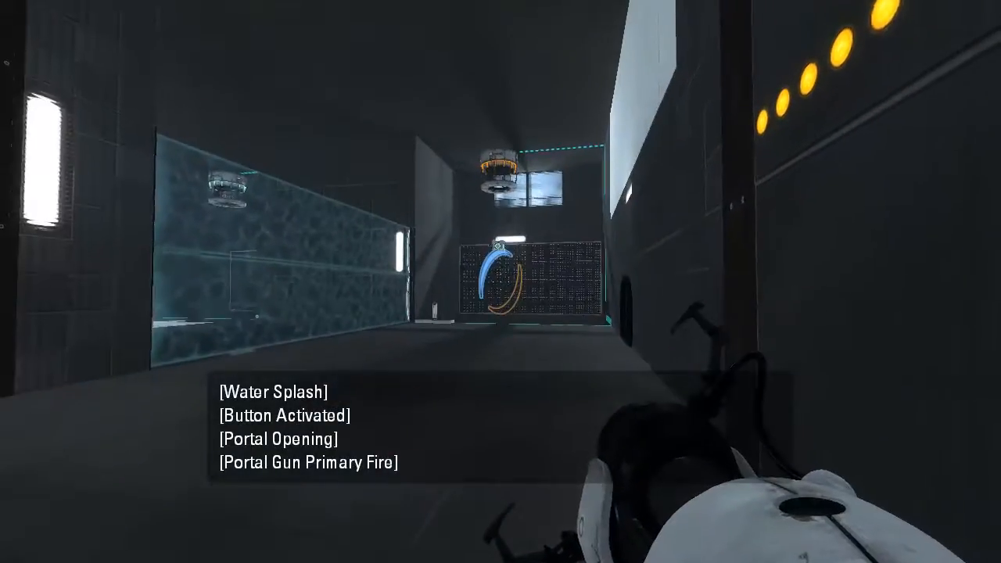
Place an orange portal on a wall and a blue portal to get through the opening rooms
right_click(500, 282)
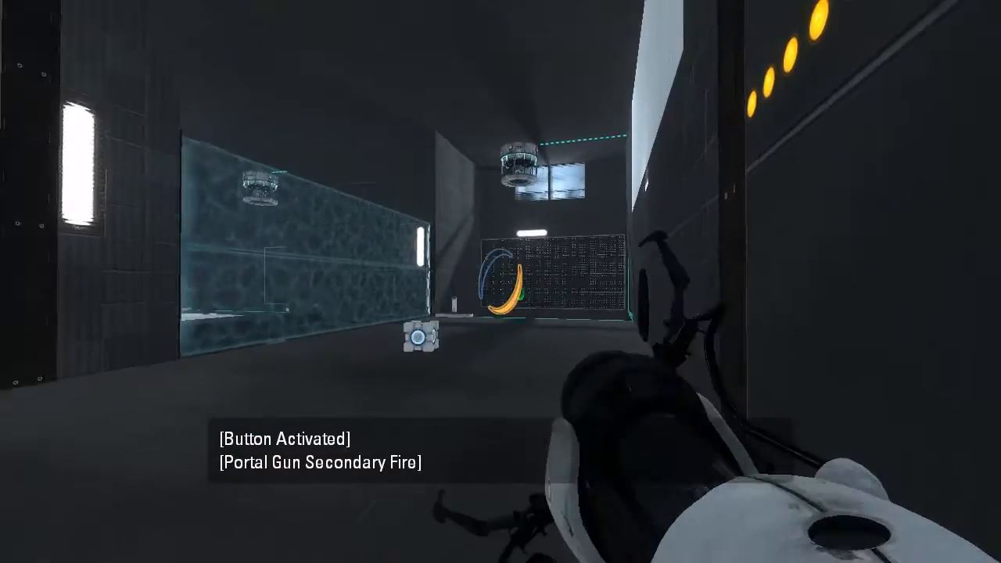
left_click(500, 281)
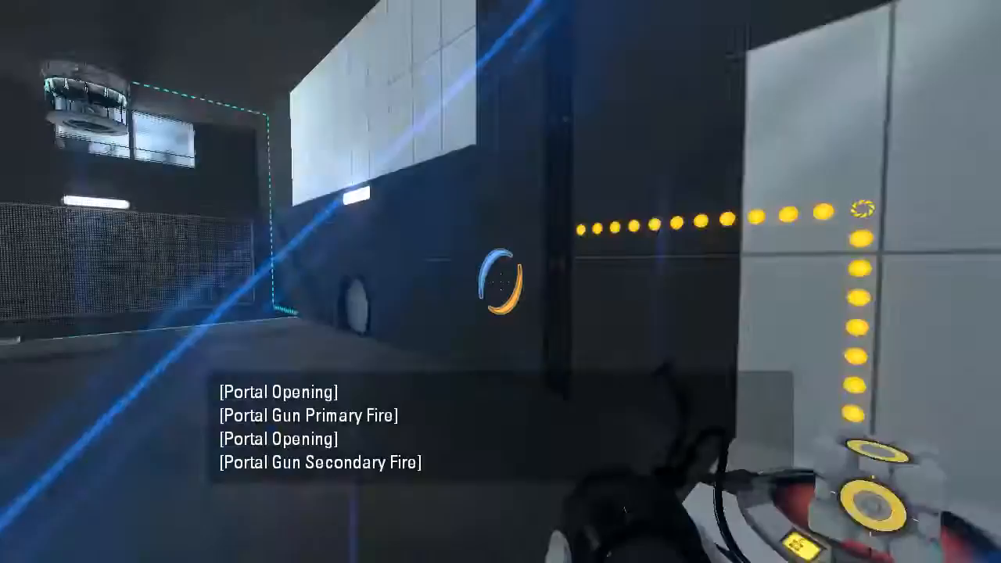
mouse_move(501, 282)
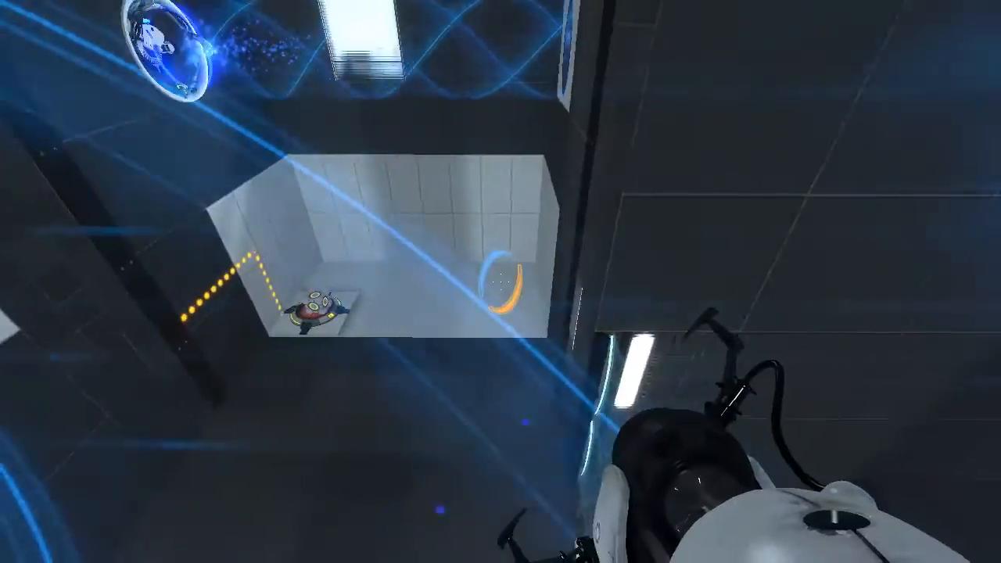
mouse_move(500, 281)
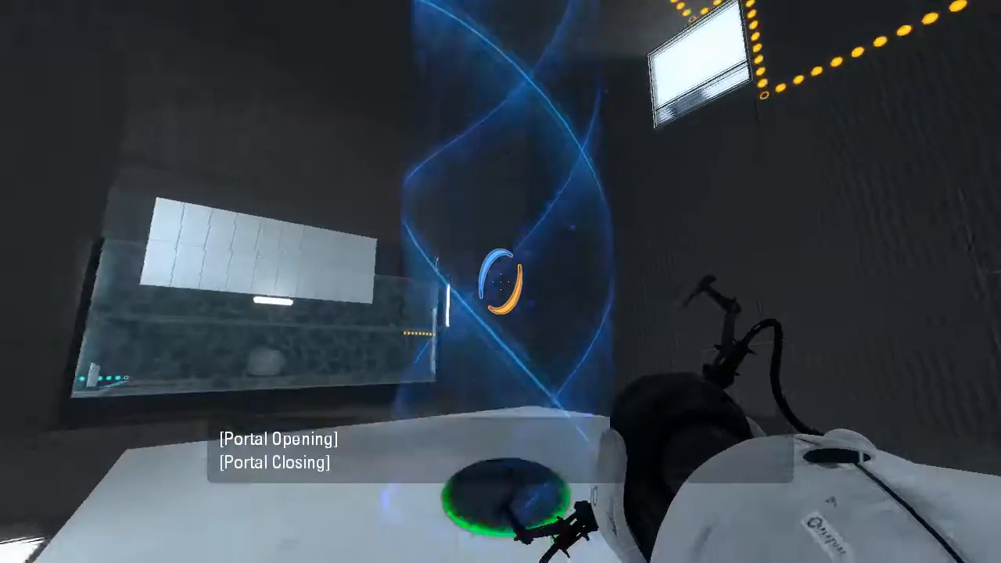
Place an orange portal to route past the laser field toward the cube
right_click(501, 281)
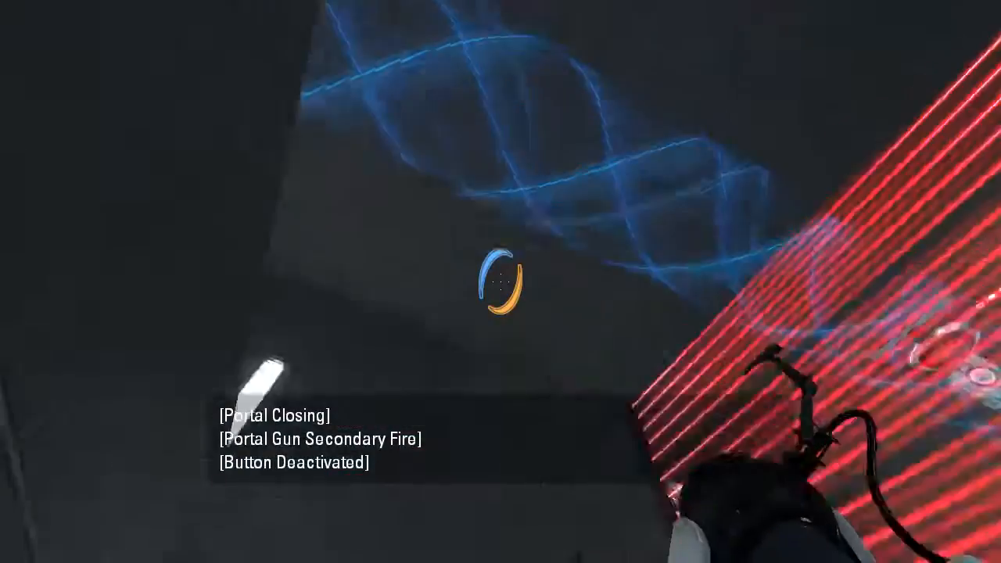
mouse_move(501, 281)
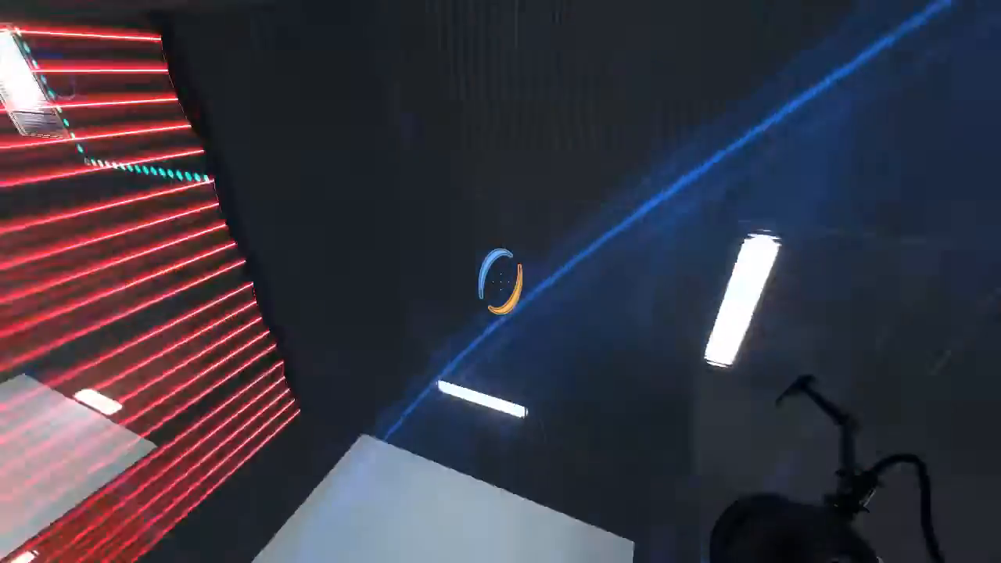
mouse_move(501, 282)
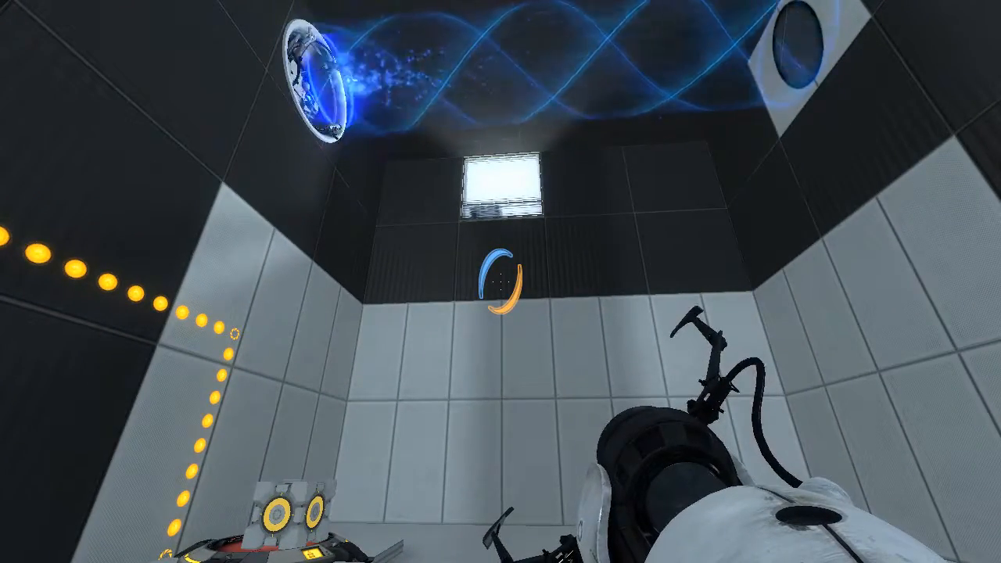
mouse_move(500, 282)
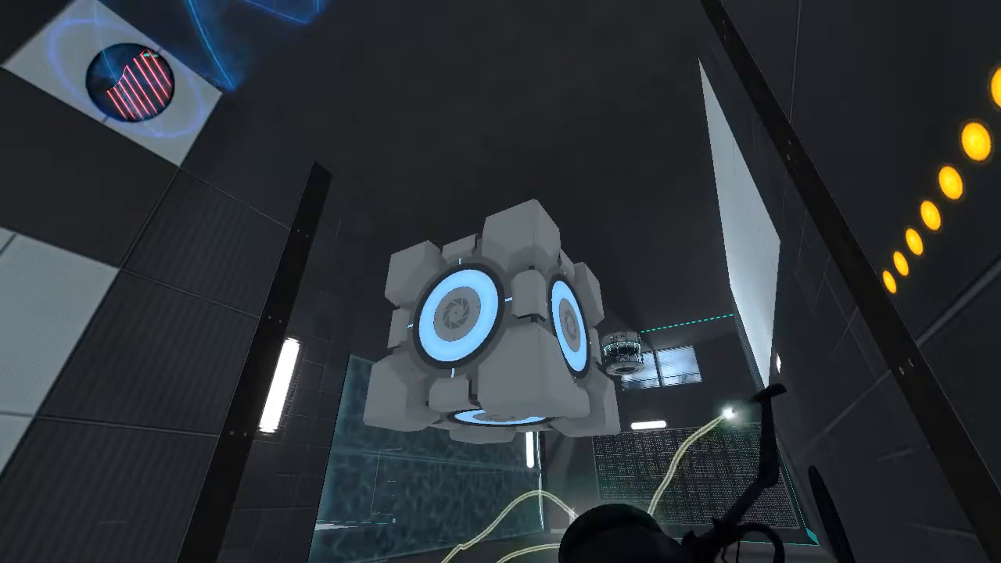
mouse_move(500, 281)
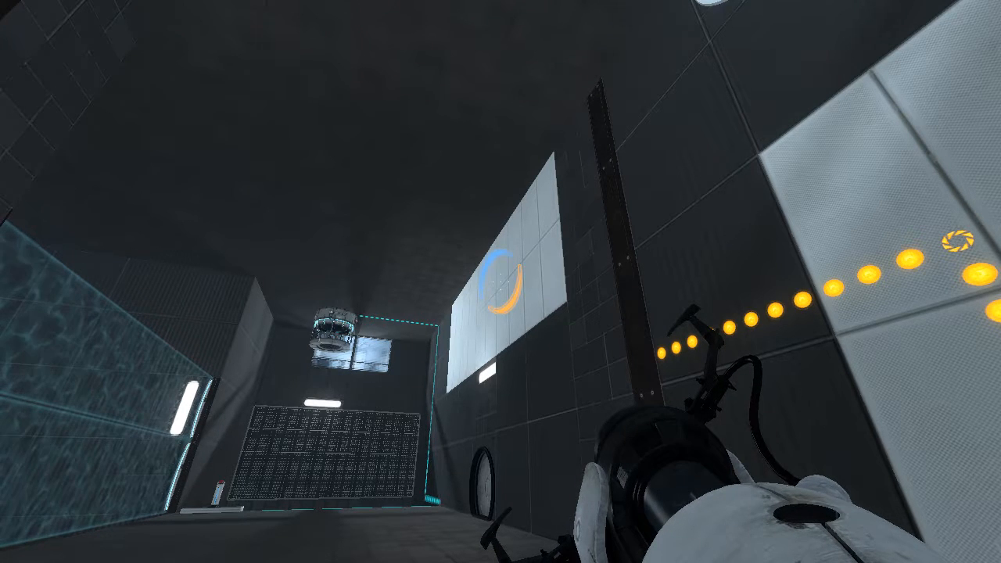
mouse_move(501, 282)
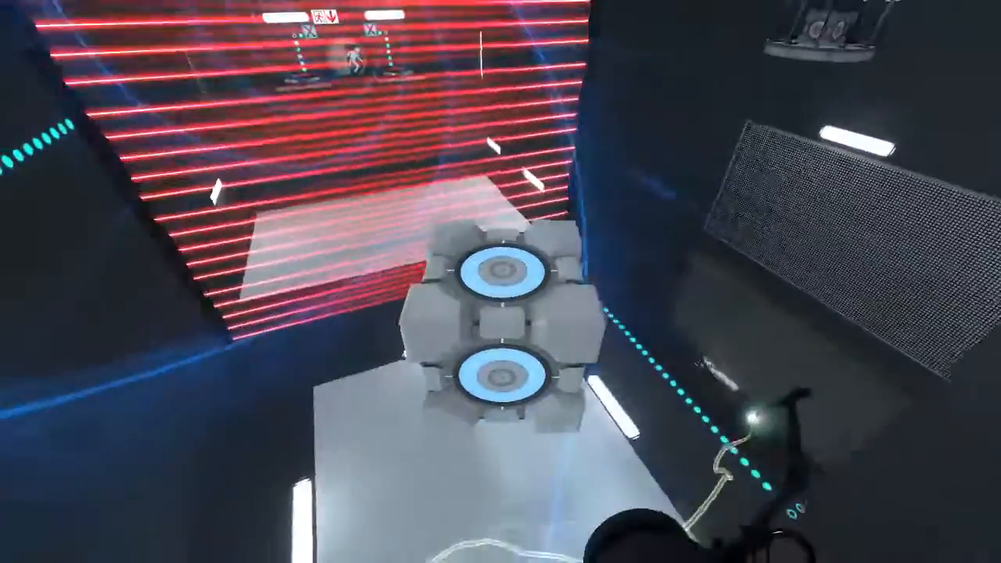
mouse_move(501, 282)
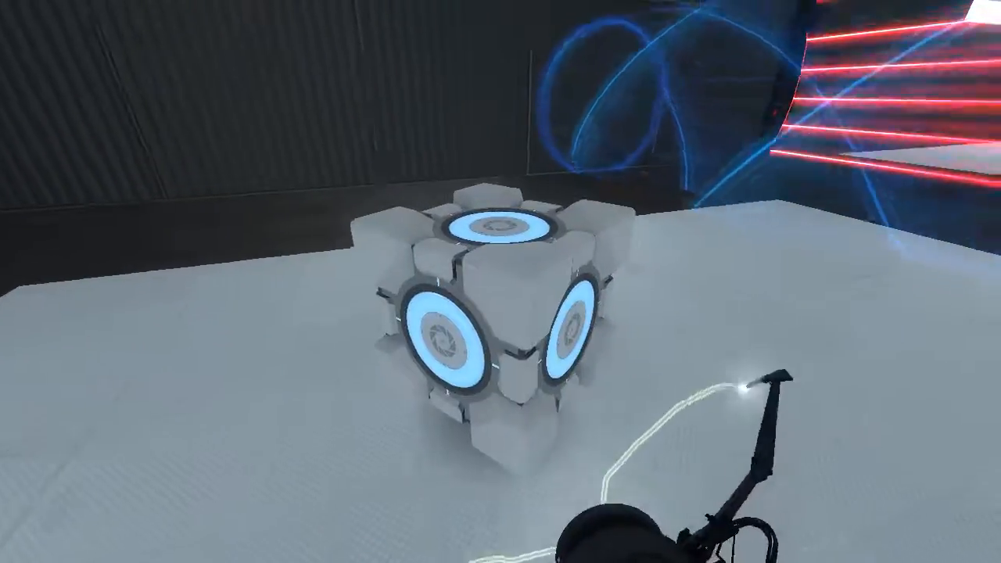
mouse_move(501, 282)
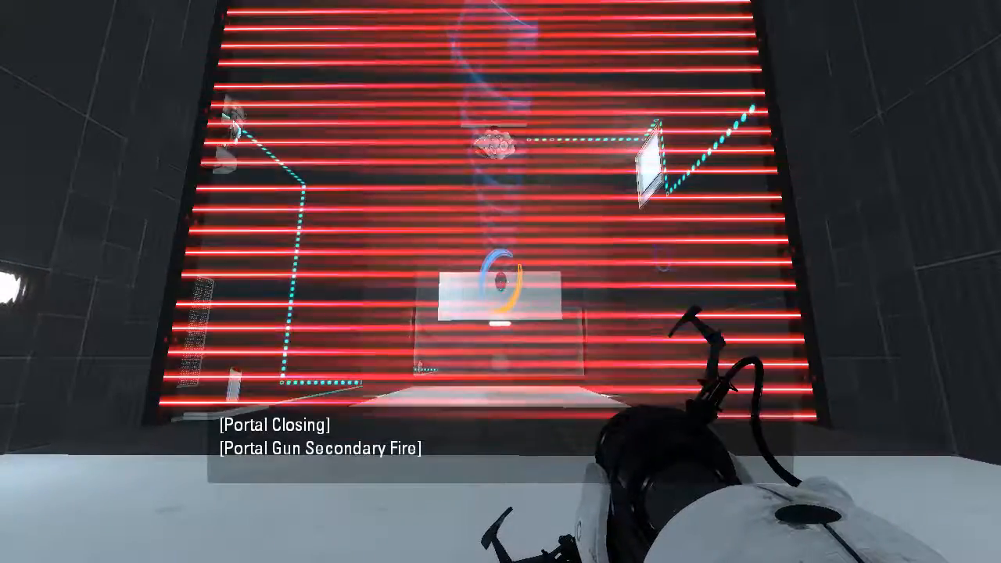
mouse_move(501, 282)
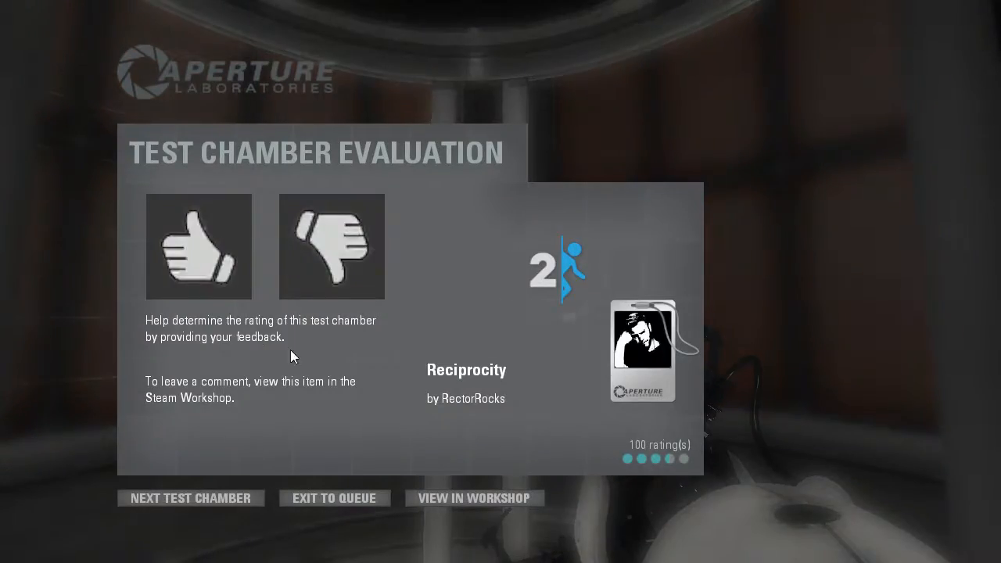
Give Reciprocity a thumbs-up on the Test Chamber Evaluation screen
left_click(198, 246)
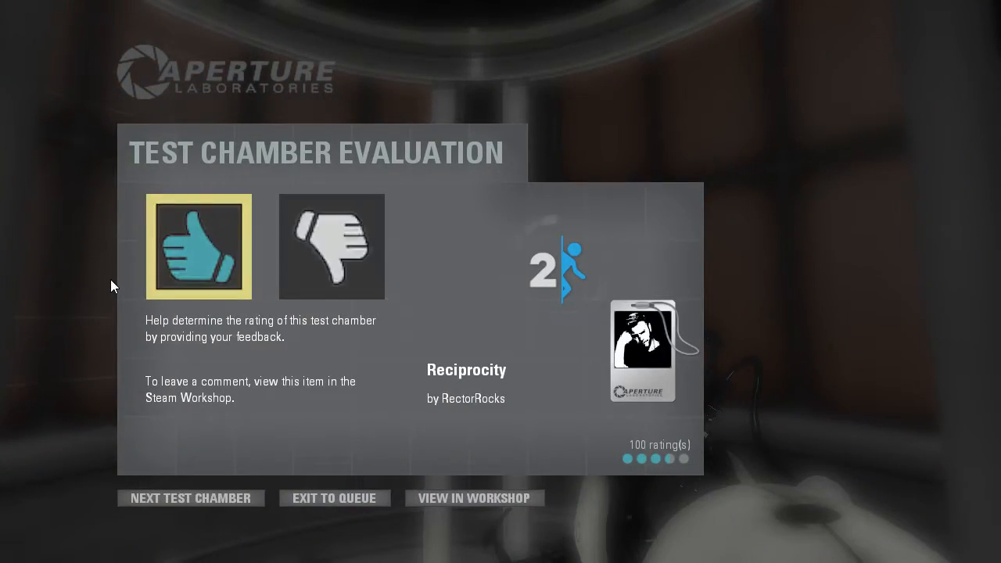